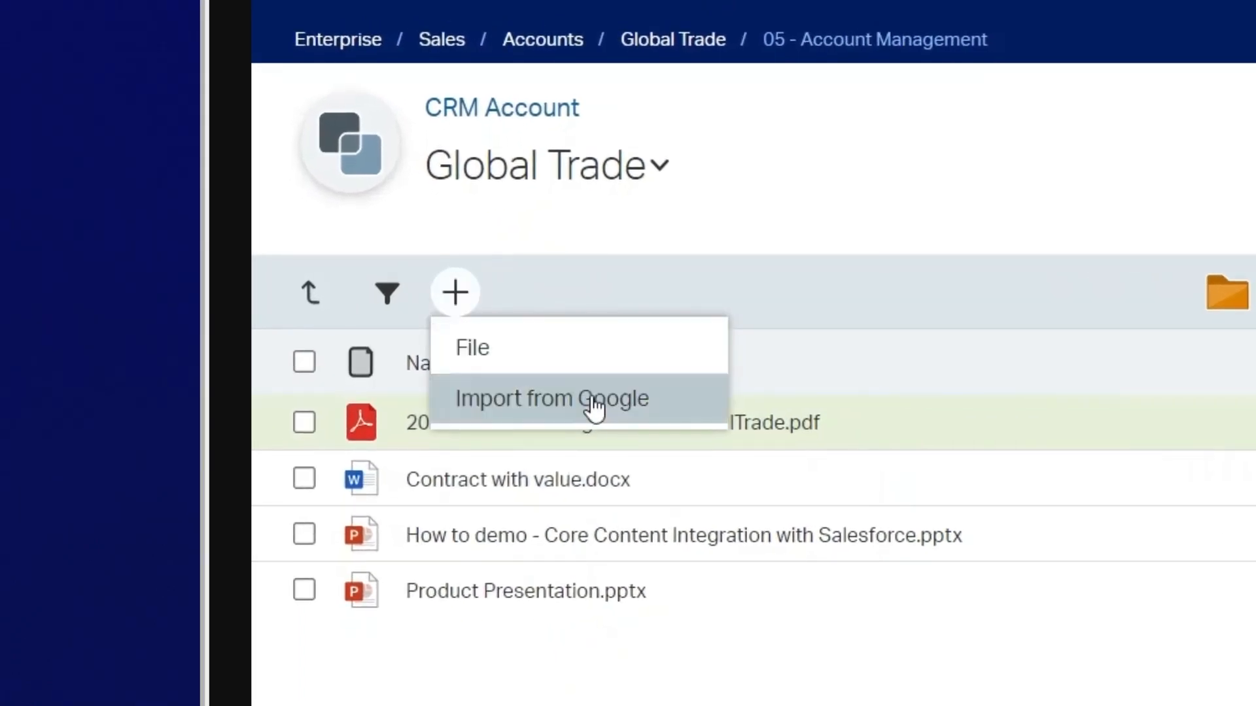
Step: Import 'About Innovate Presentation' from Google Drive here, then open it in Google Slides
left_click(551, 398)
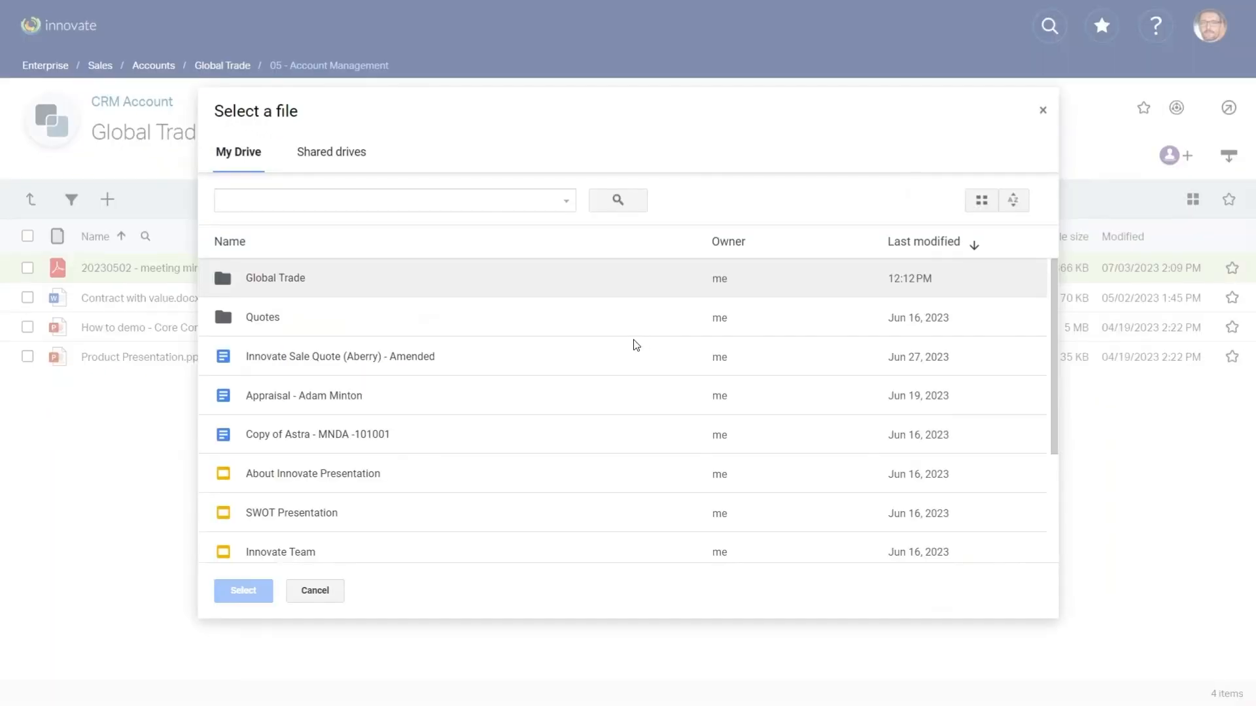
left_click(313, 473)
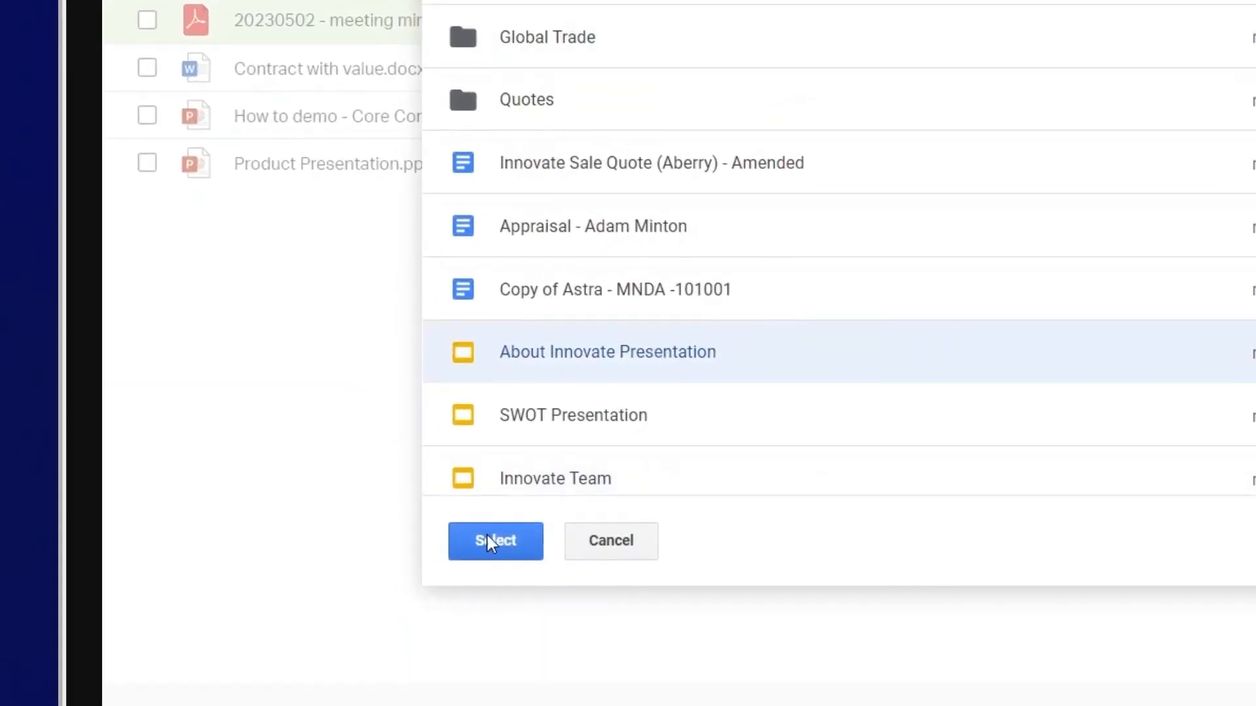
left_click(495, 541)
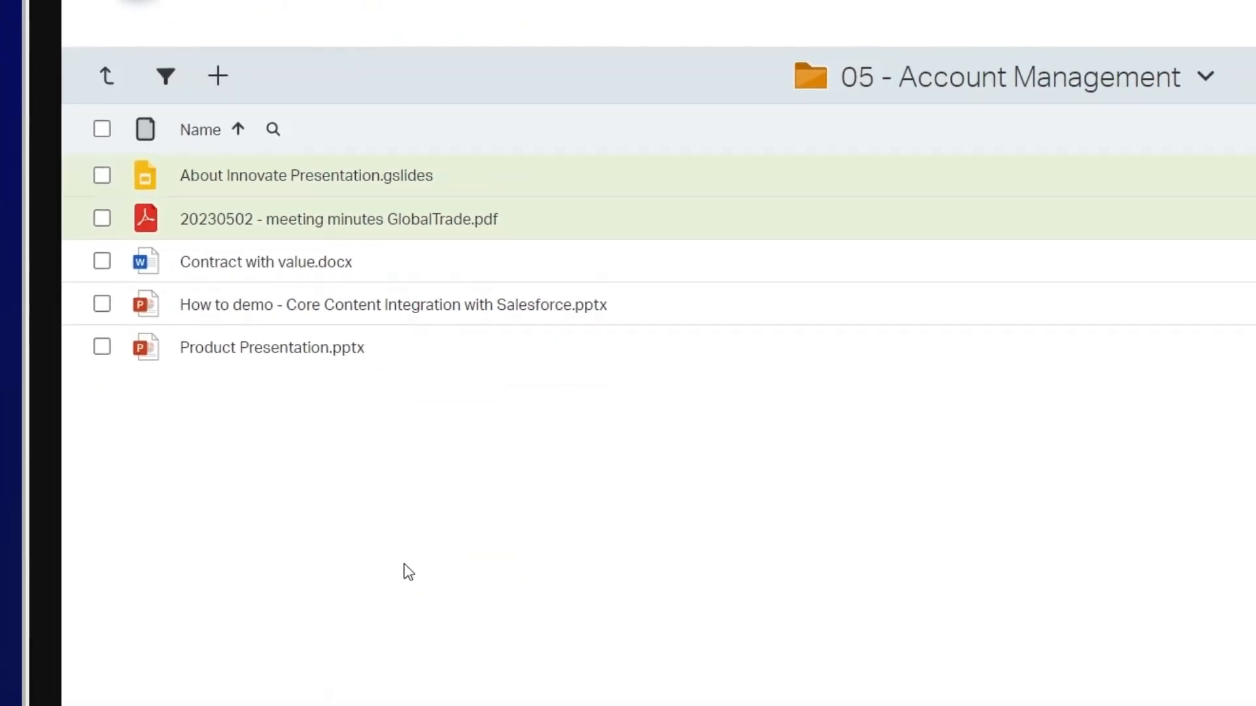
left_click(723, 175)
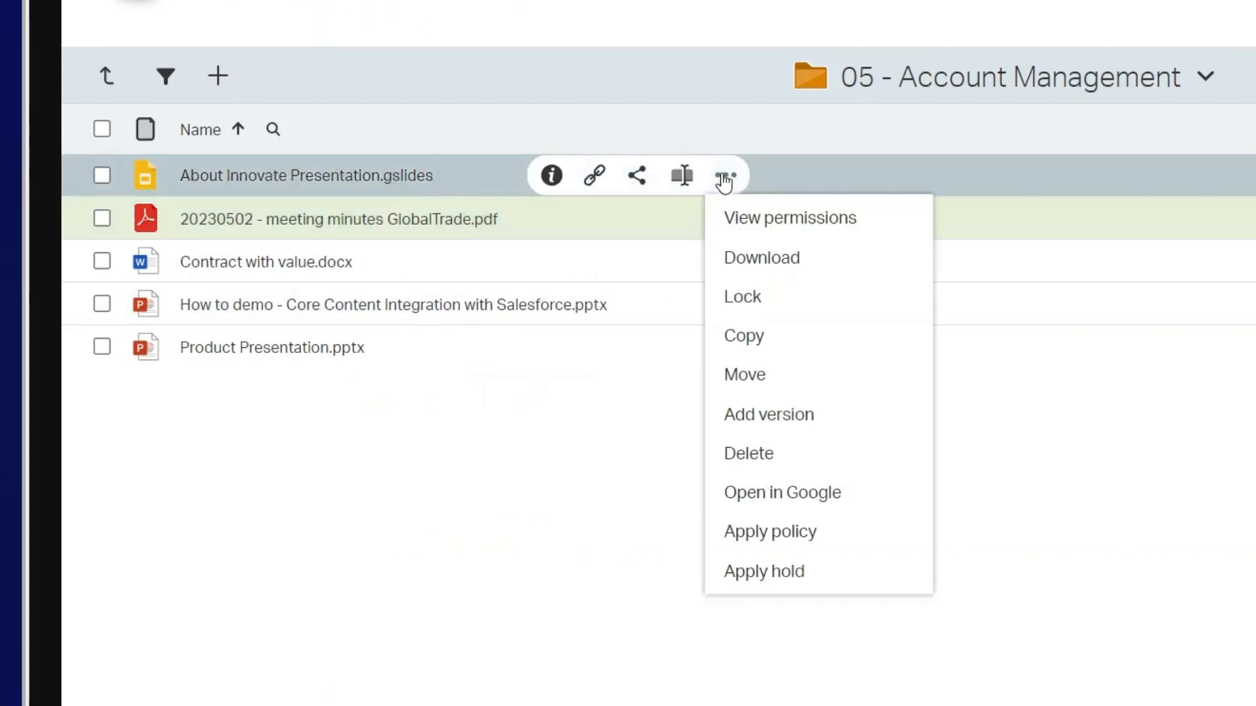
mouse_move(817, 492)
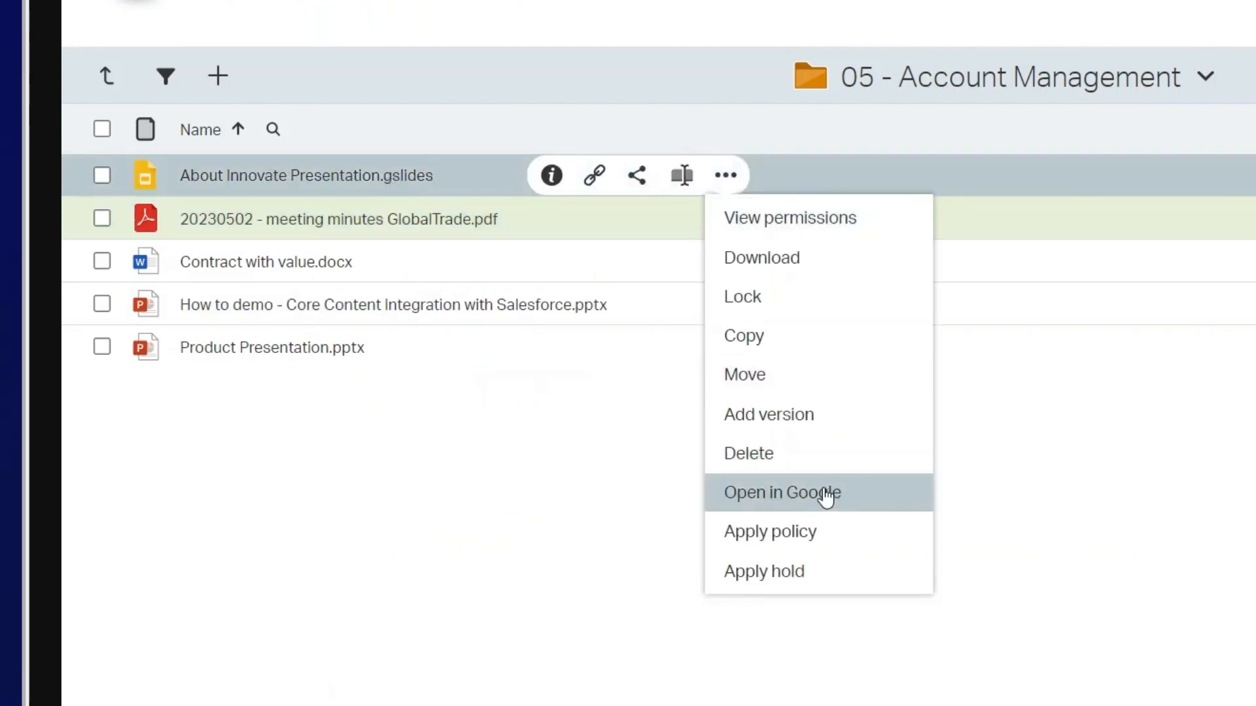
left_click(781, 492)
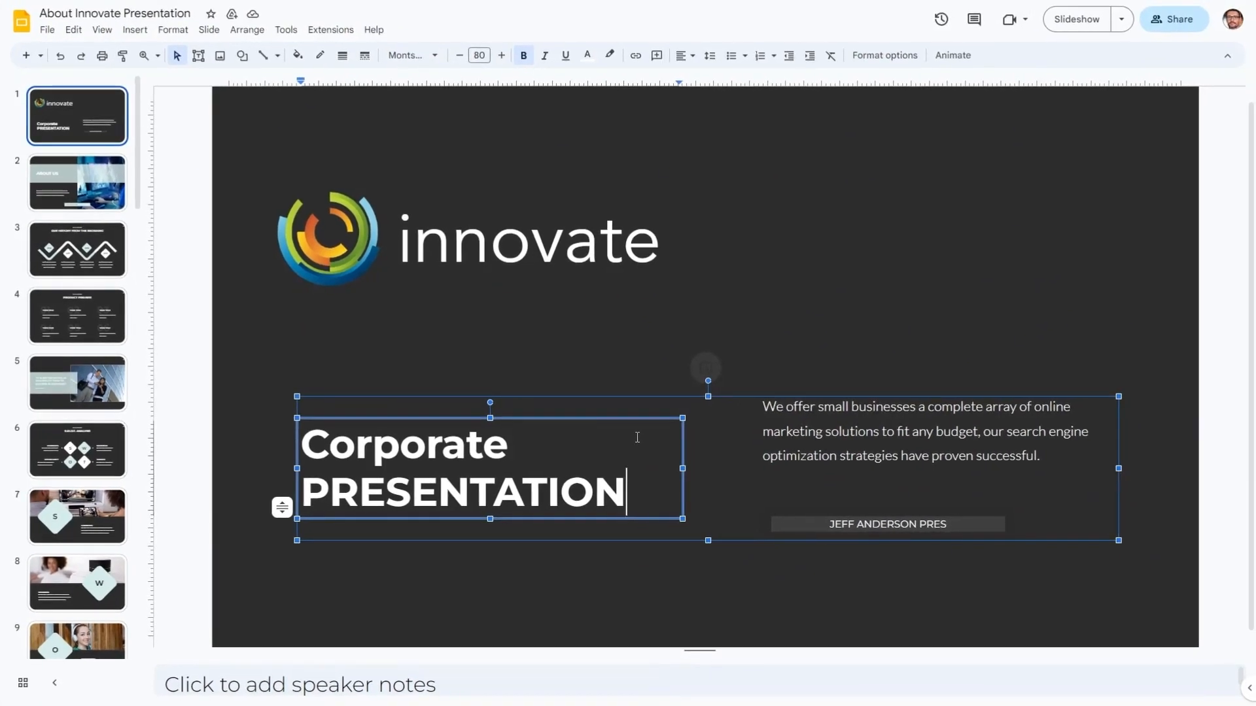
Step: Add a new title line reading 'For Global Trade'
type("For G")
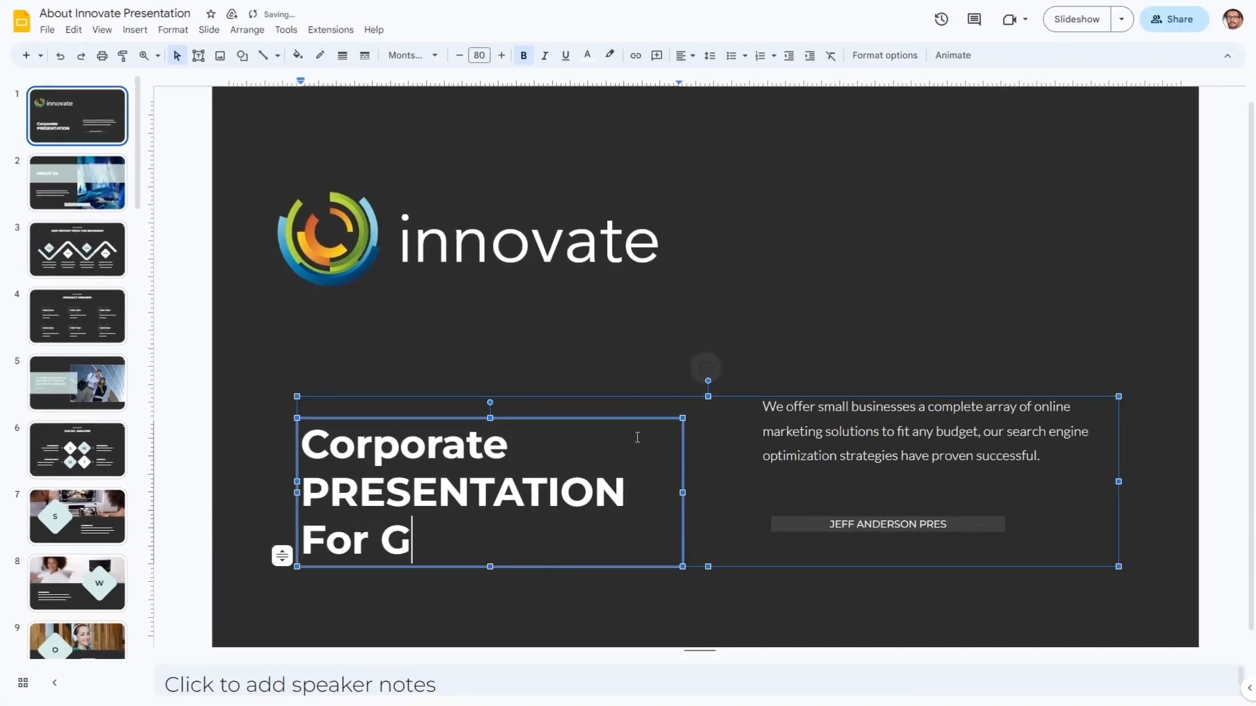
type("lobal Trade")
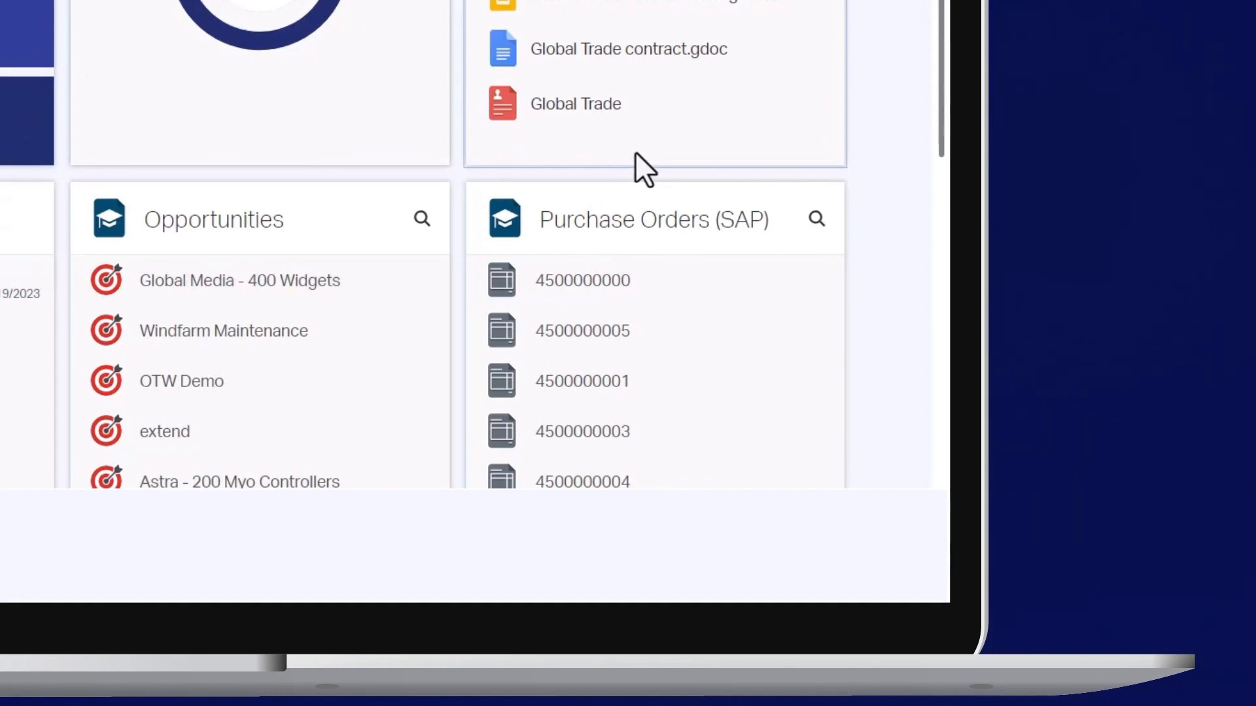
scroll("up", 3)
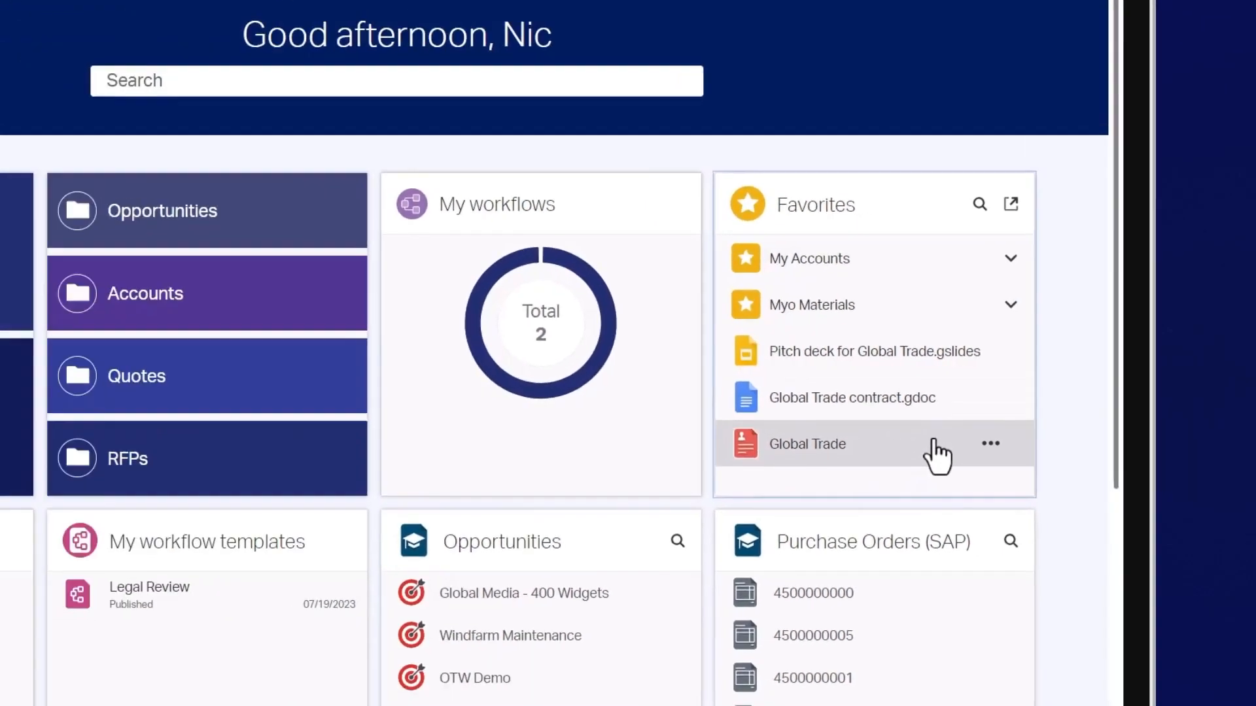
Step: Open Global Trade's 01 - Contracts & Business Documents folder and show the Contract for the Sale of Goods actions
left_click(806, 445)
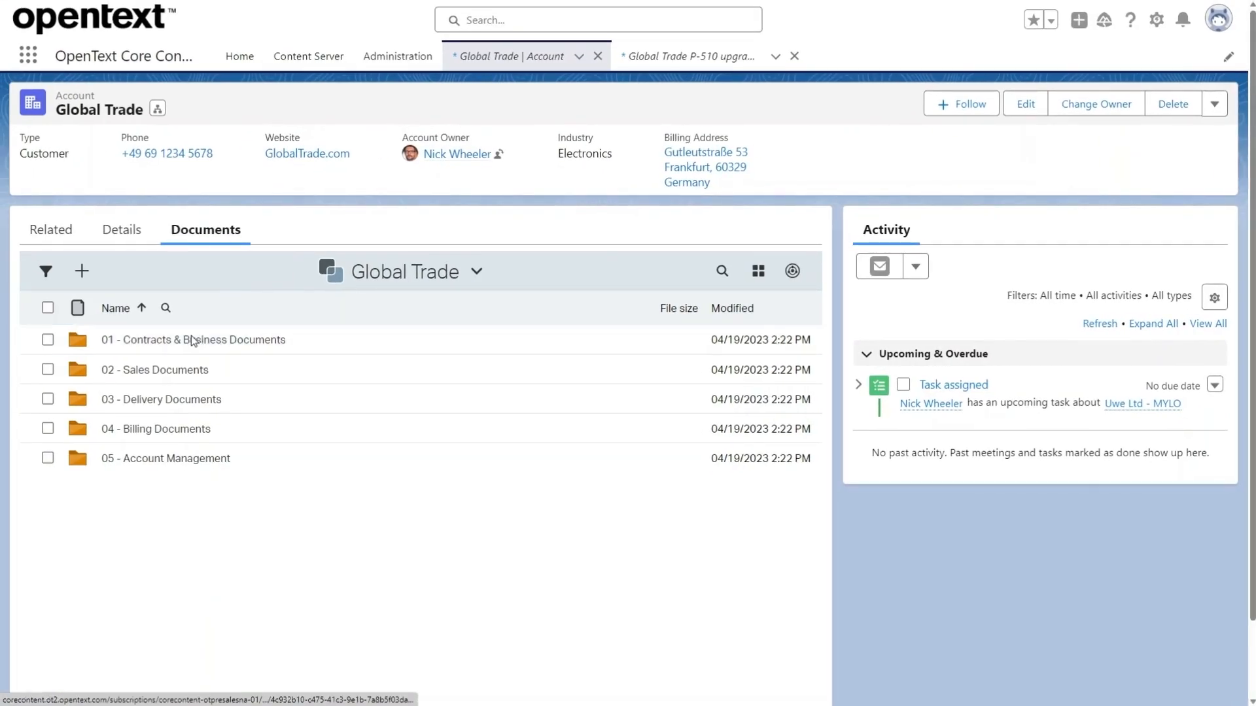
left_click(193, 339)
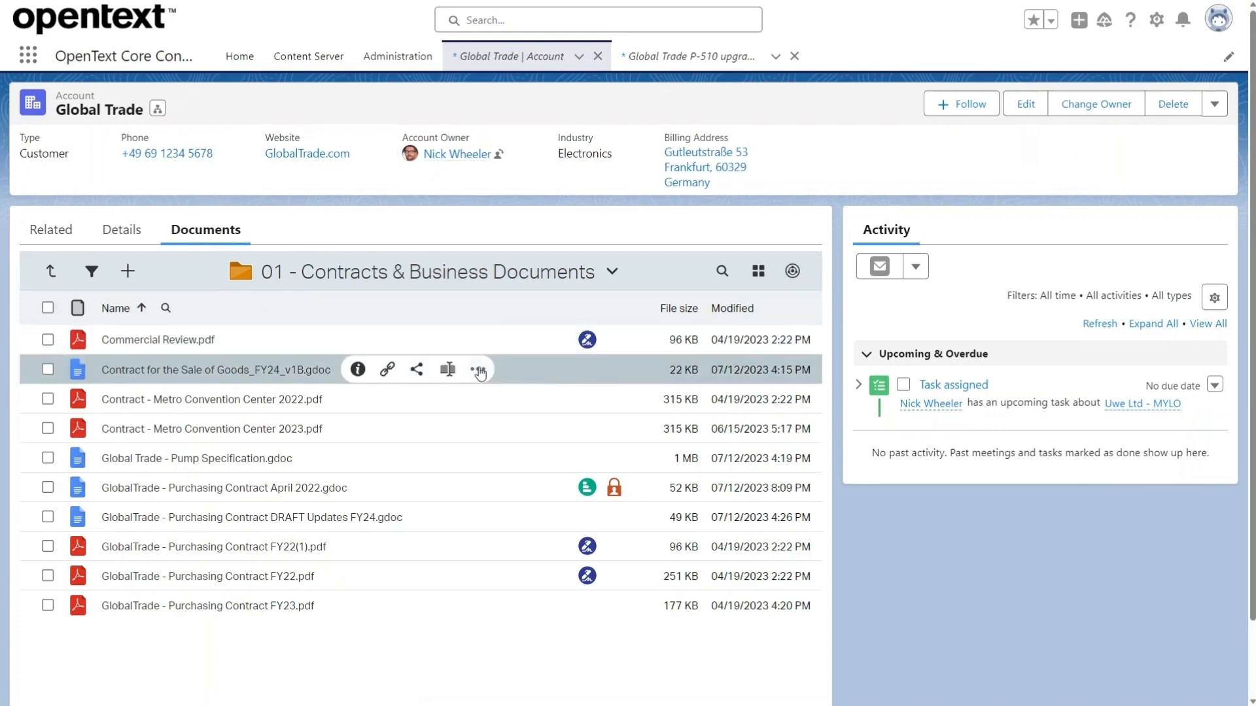
left_click(479, 368)
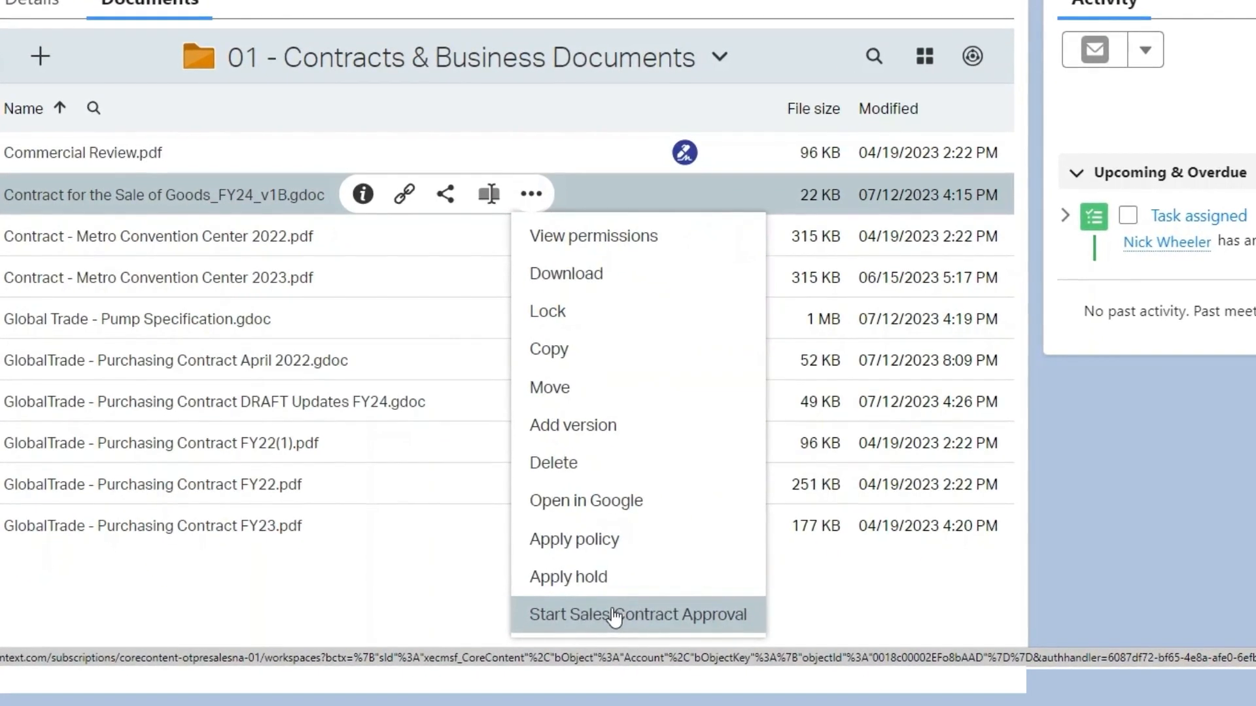
Step: Launch Sales Contract Approval with instructions 'Please approve the contract' and dismiss the confirmation
left_click(637, 615)
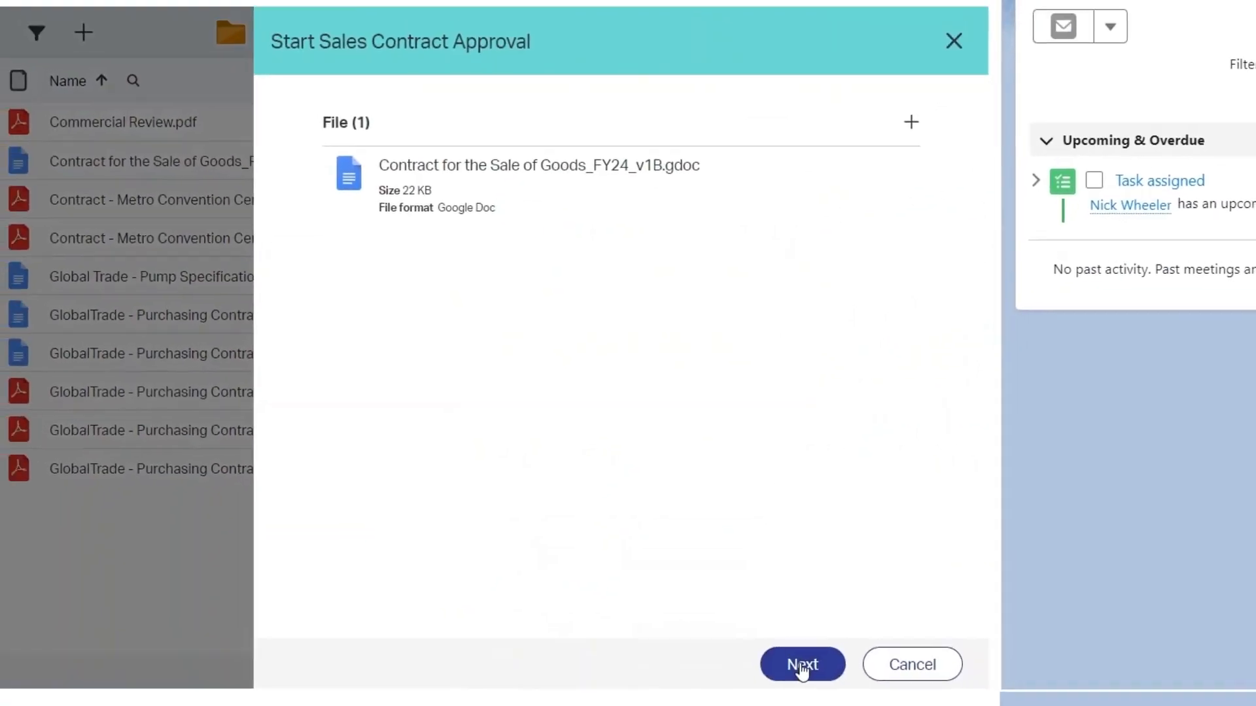
left_click(802, 663)
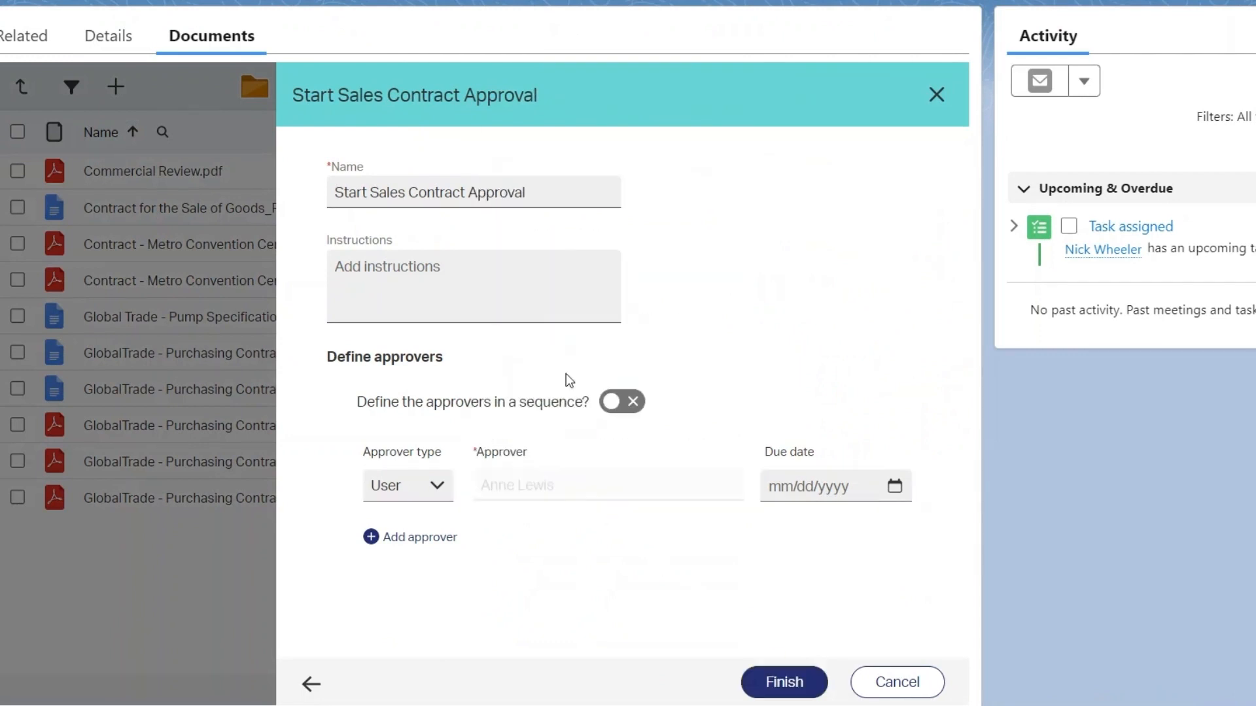
type("Please approve the contract")
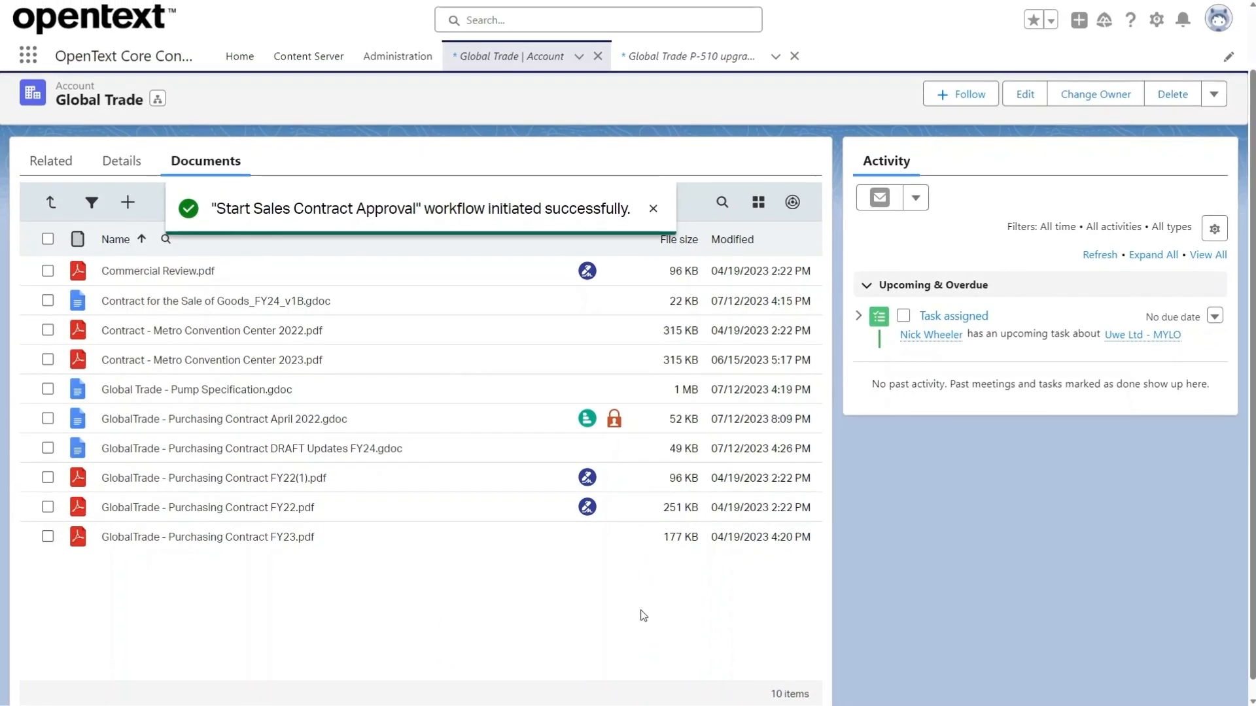
left_click(652, 208)
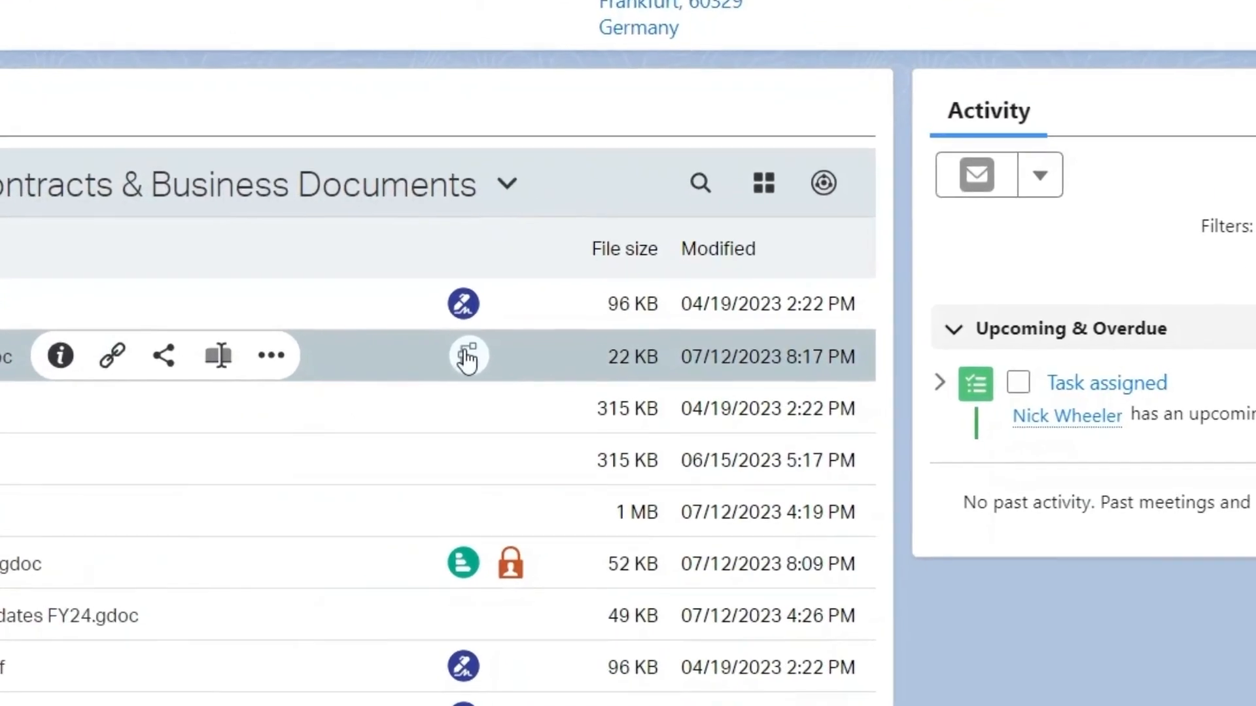
Step: Check the contract's in-progress workflow status and view the approval workflow's full details
left_click(467, 356)
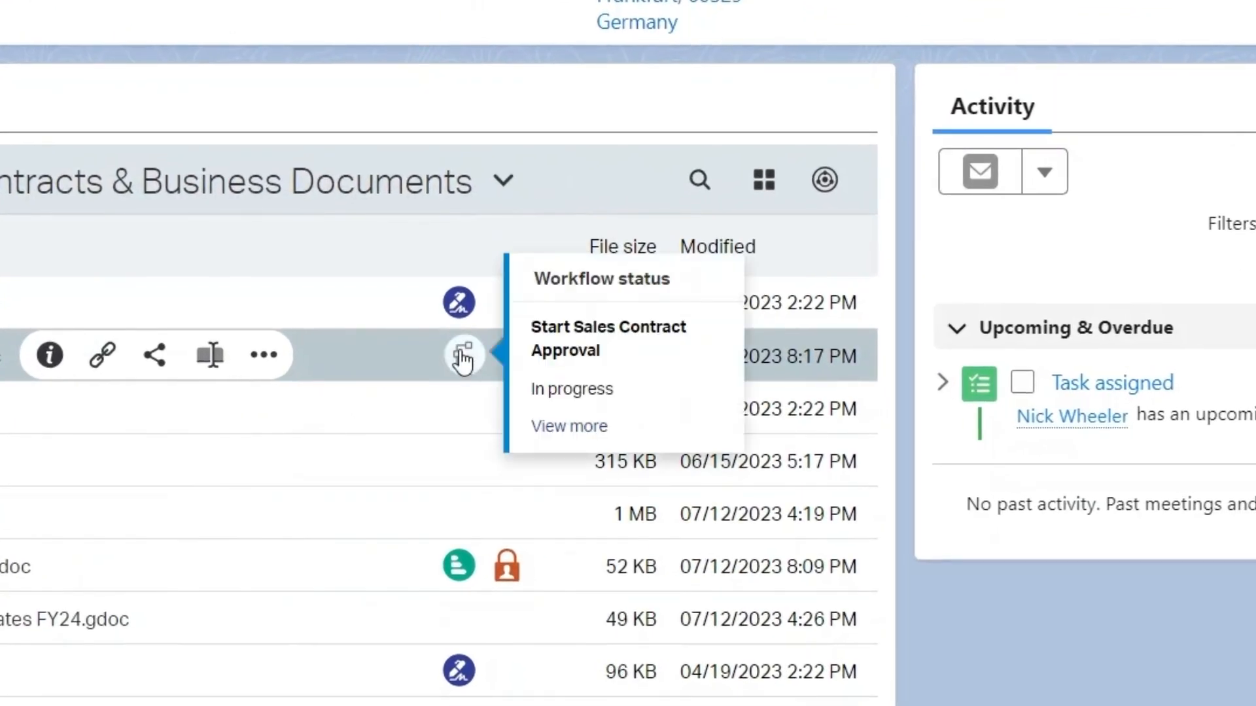
scroll("up", 3)
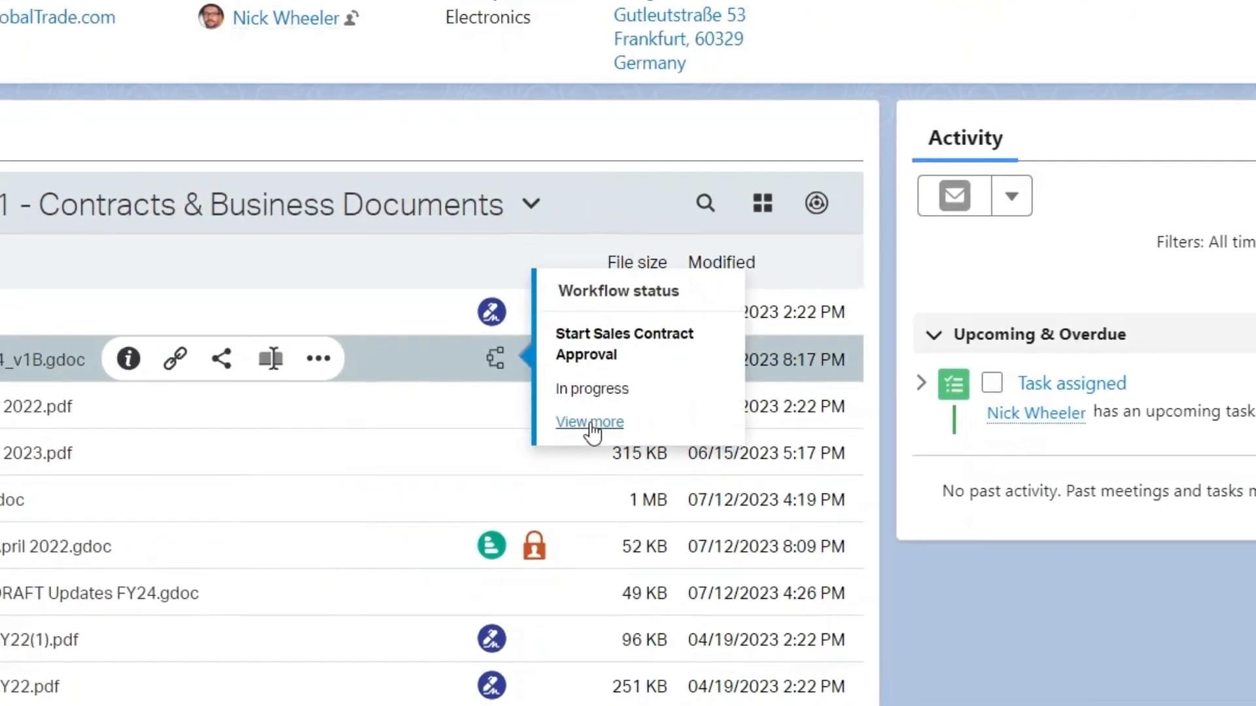
left_click(589, 422)
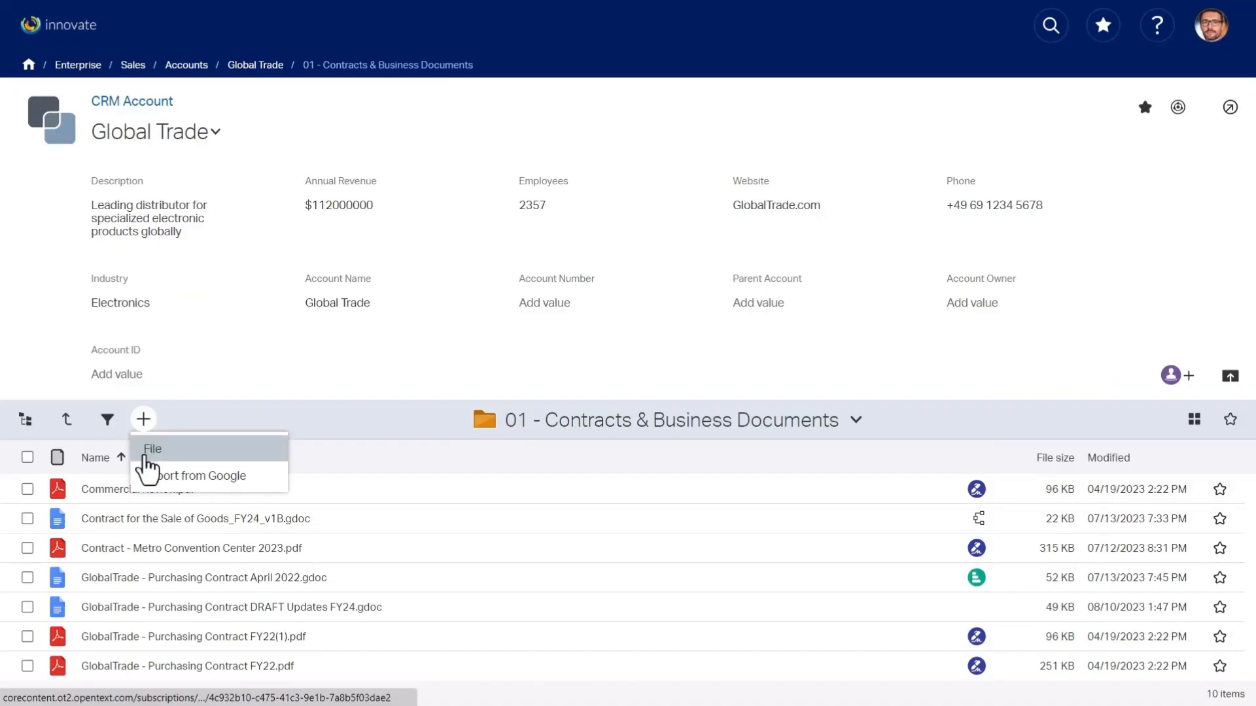
Step: Import 'Pitch deck for Global Trade' from Google Drive and finish the upload
left_click(198, 476)
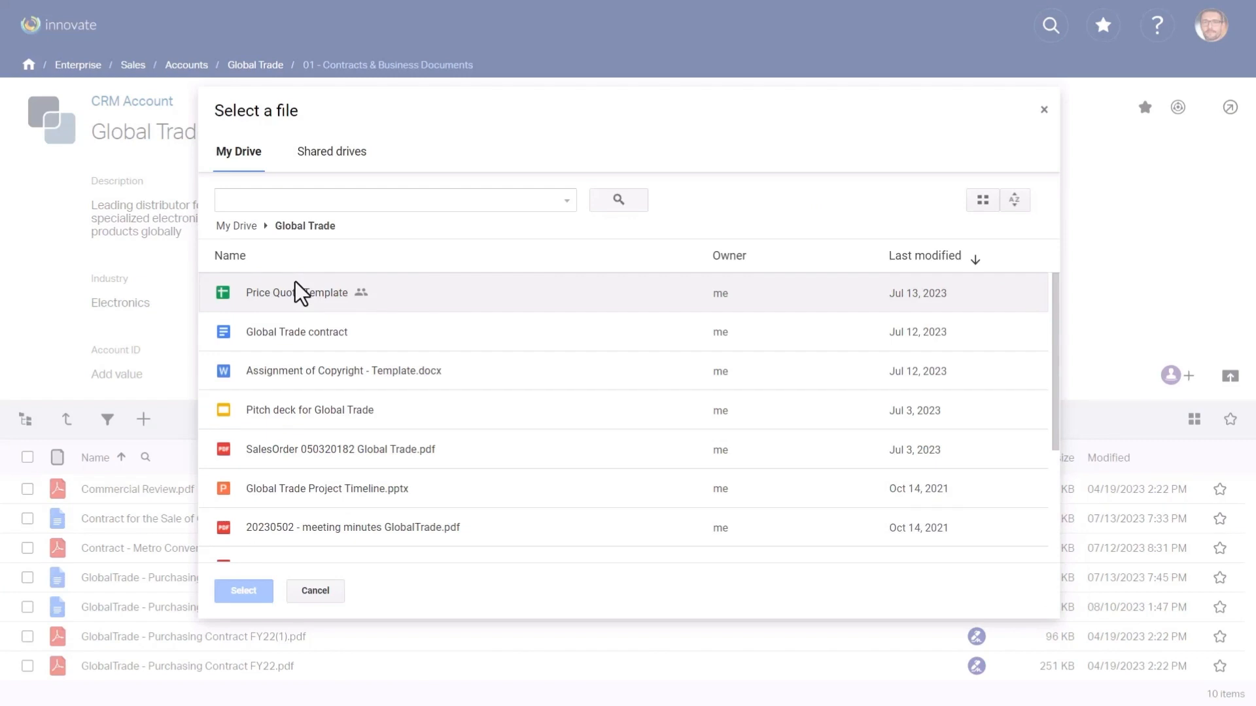
left_click(310, 410)
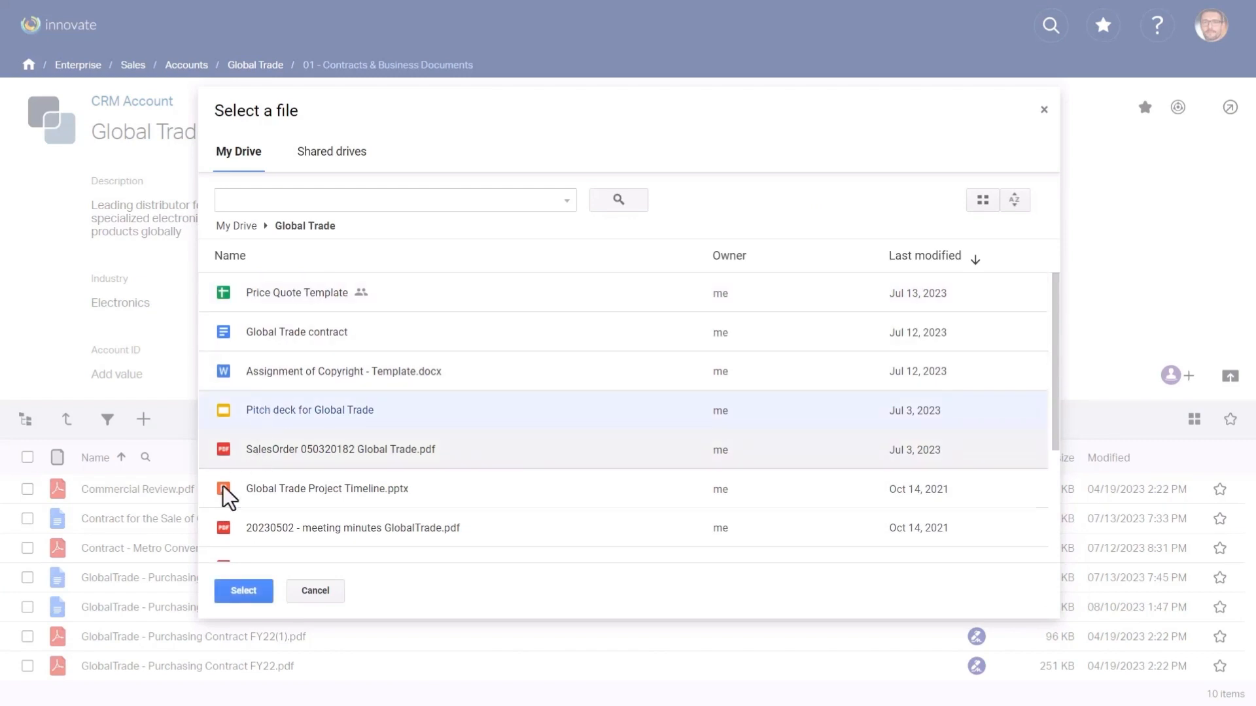
mouse_move(243, 612)
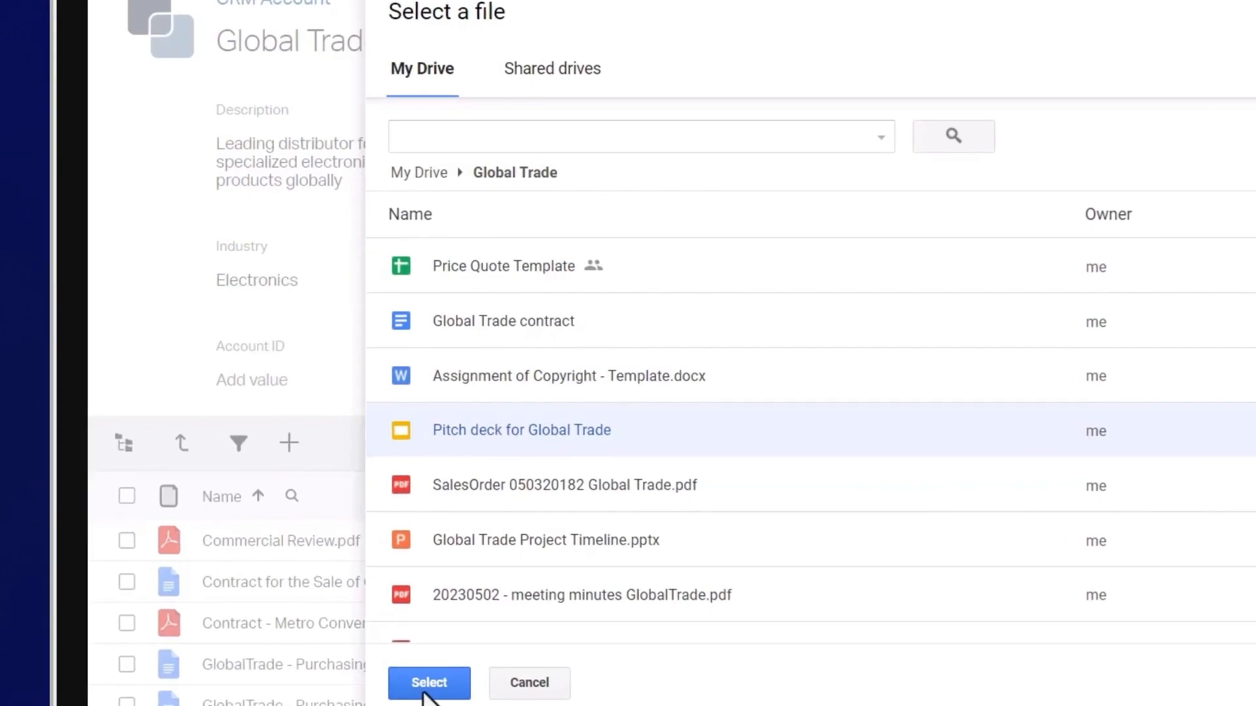
left_click(429, 682)
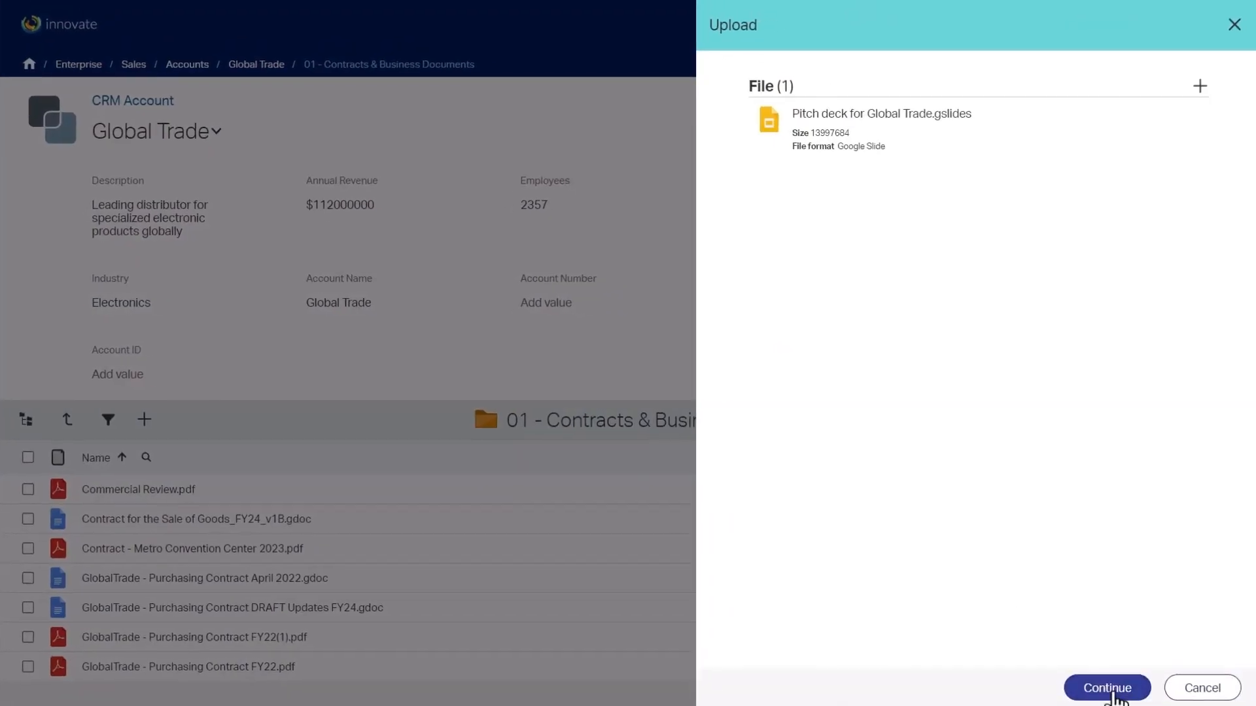
left_click(1106, 688)
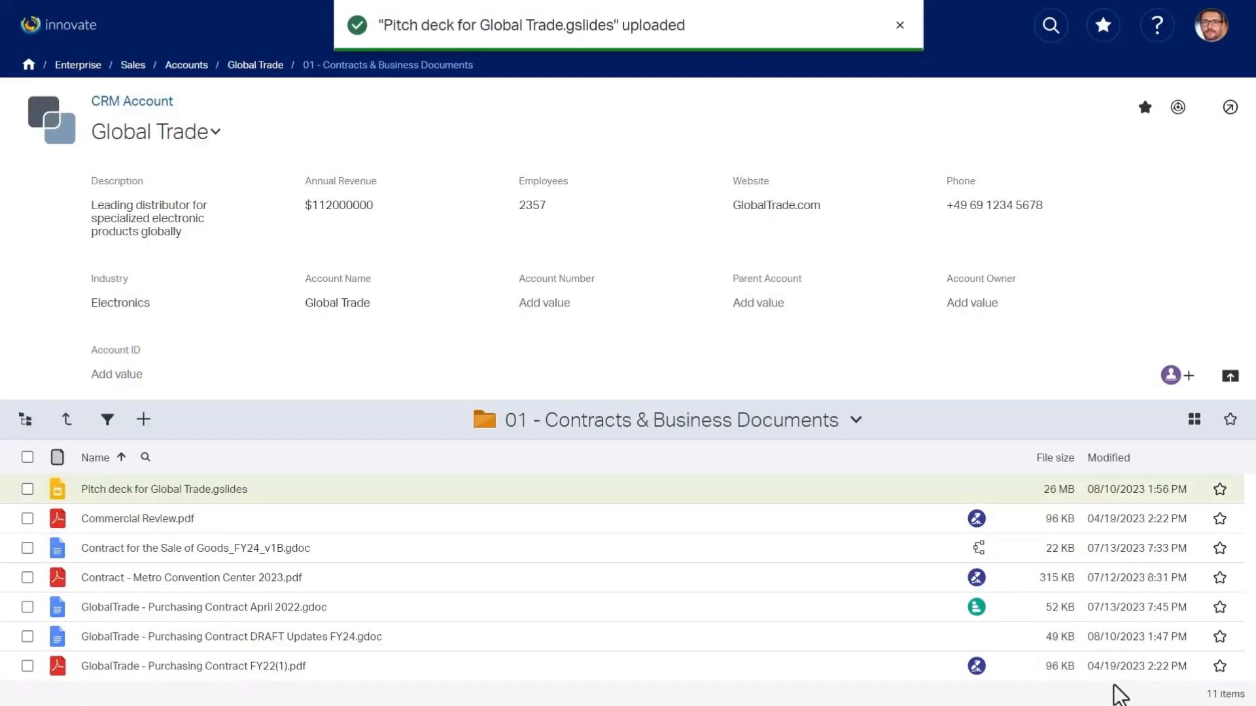